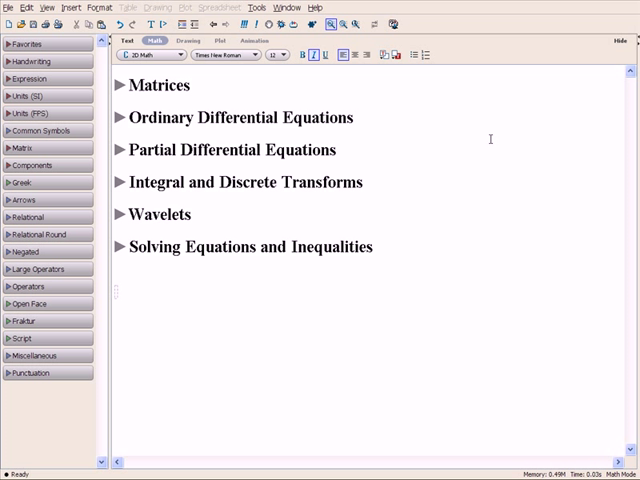
pyautogui.moveTo(460, 132)
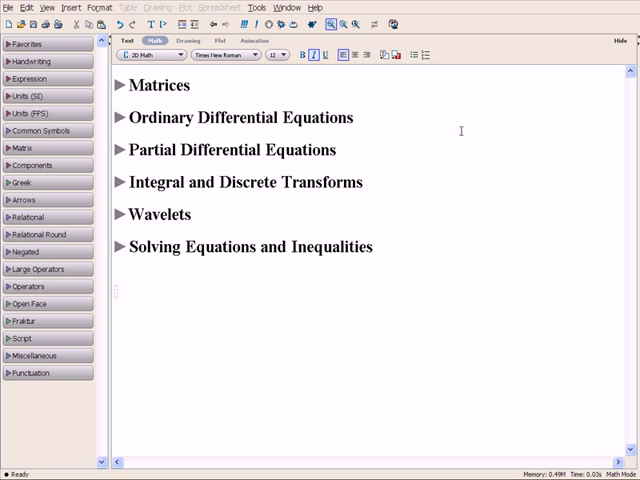
# Step: Expand Matrices and insert a 1000 × 1000 random matrix from the Matrix palette
pyautogui.click(120, 84)
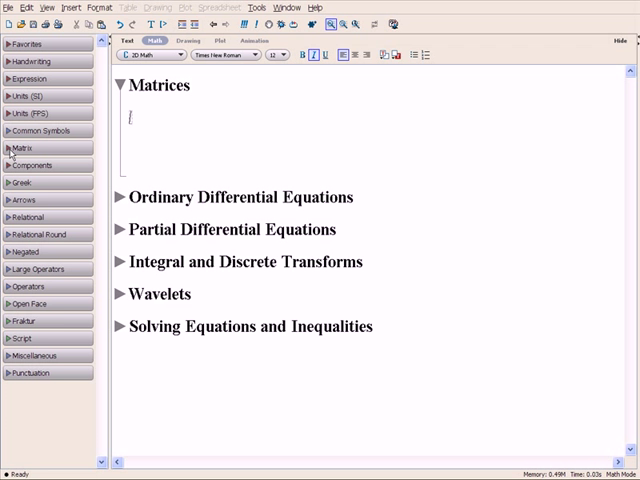
pyautogui.click(22, 148)
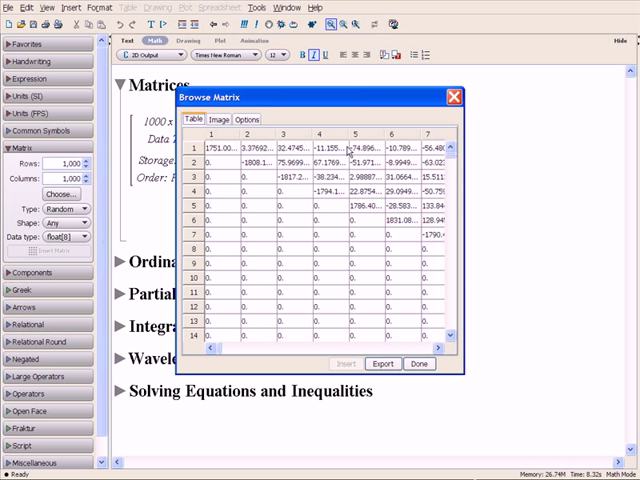
# Step: Switch the Browse Matrix dialog to the Image view of the 1000 × 1000 matrix
pyautogui.click(220, 120)
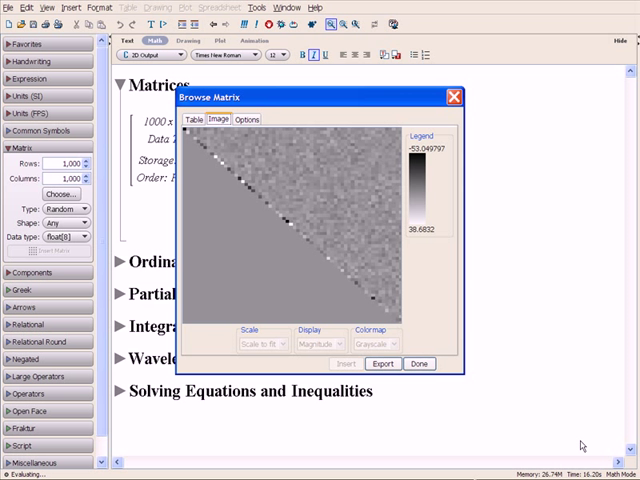
pyautogui.click(420, 364)
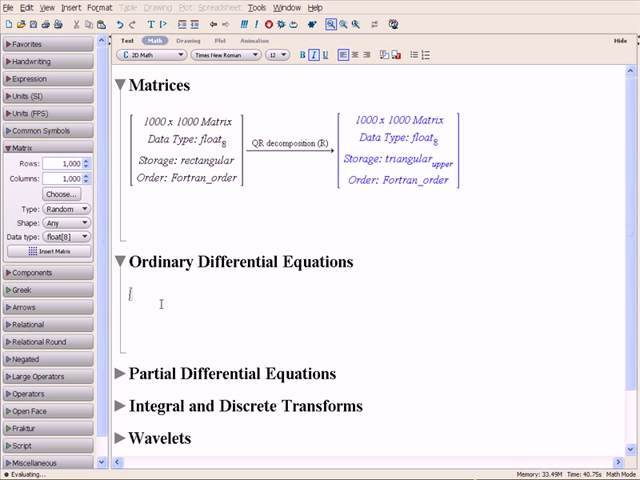
# Step: Enter the differential equation ÿ + ẏ + y = sin(t) in the ODE section
pyautogui.write('ÿ + y')
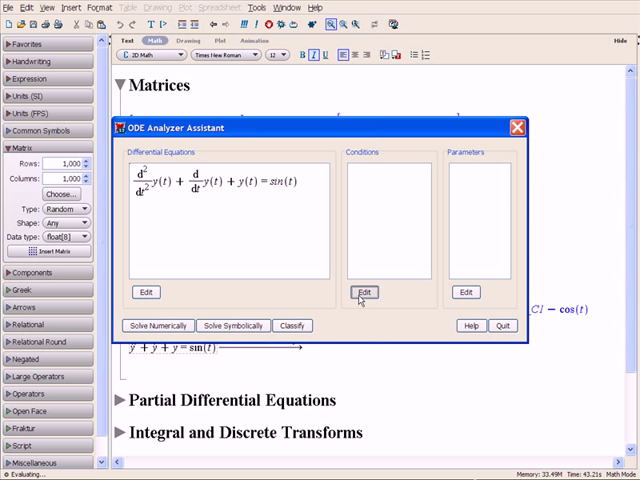
# Step: Set initial conditions y(0)=0 and y'(0)=0 and solve the ODE symbolically
pyautogui.click(364, 292)
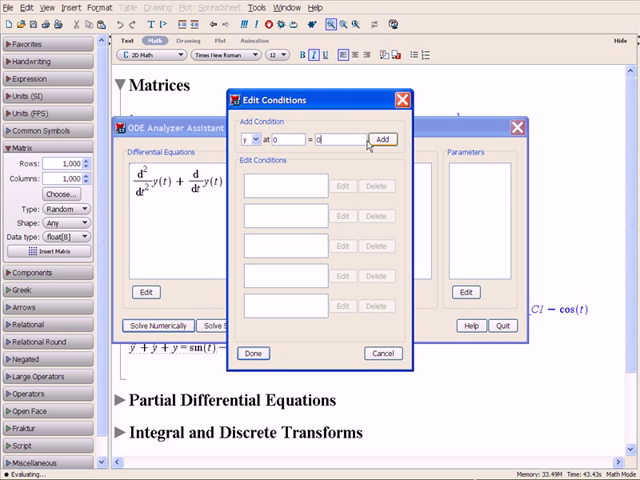
pyautogui.click(382, 138)
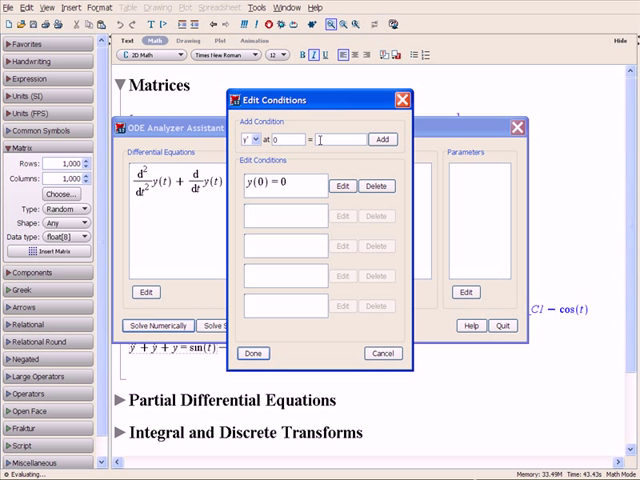
pyautogui.click(252, 352)
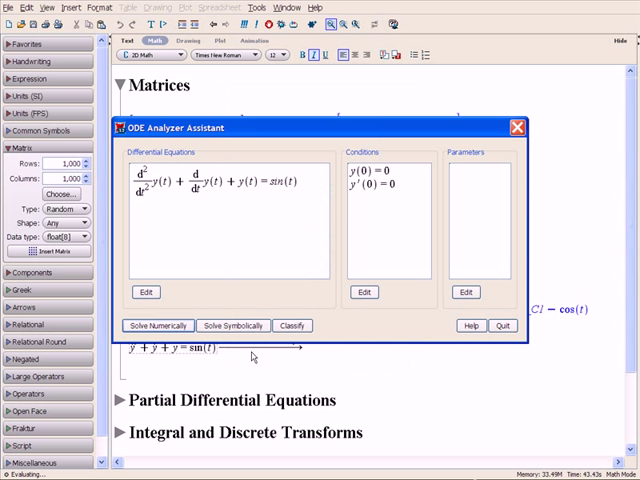
pyautogui.click(232, 324)
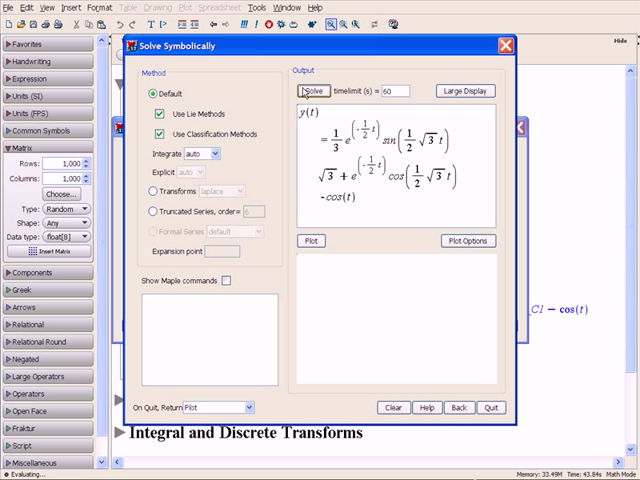
pyautogui.moveTo(312, 240)
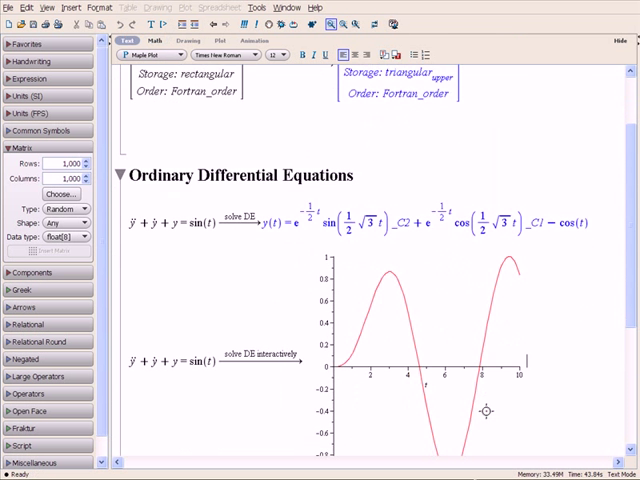
# Step: Scroll past the ODE plot to the Integral Transforms and Wavelets sections
pyautogui.scroll(-3)
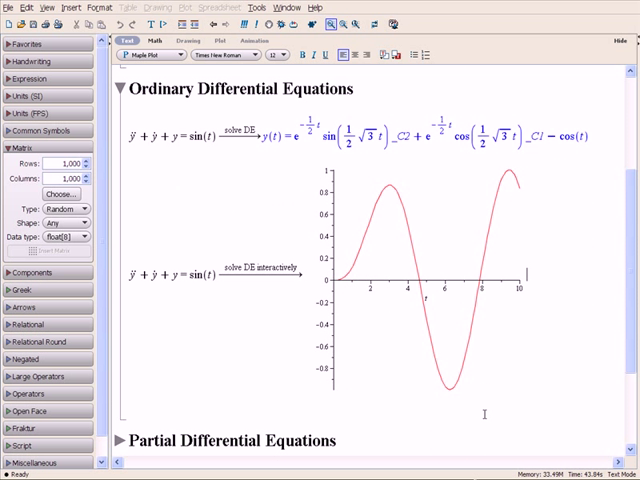
pyautogui.moveTo(128, 456)
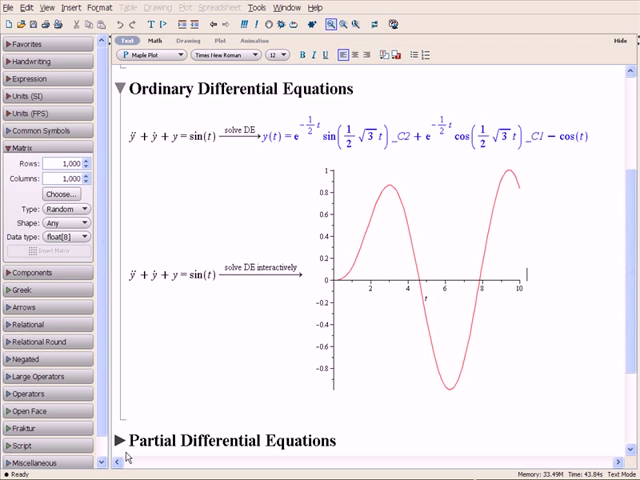
pyautogui.scroll(-3)
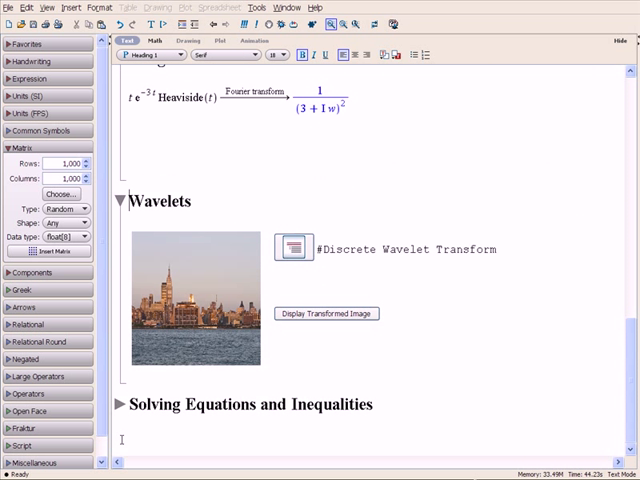
# Step: Reveal then collapse the wavelet code region and display the transformed city image
pyautogui.rightClick(294, 246)
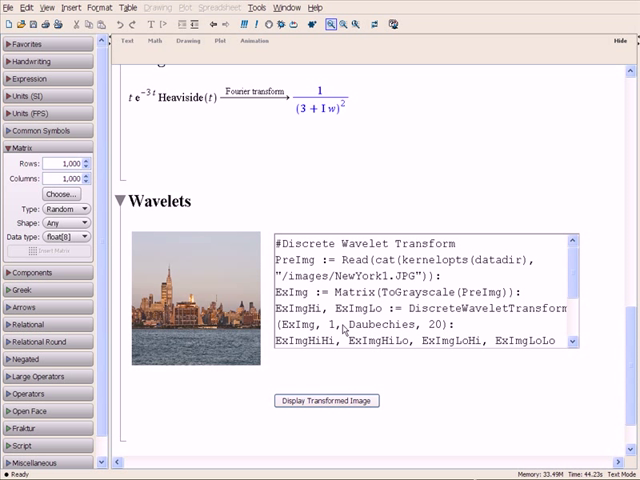
pyautogui.rightClick(344, 336)
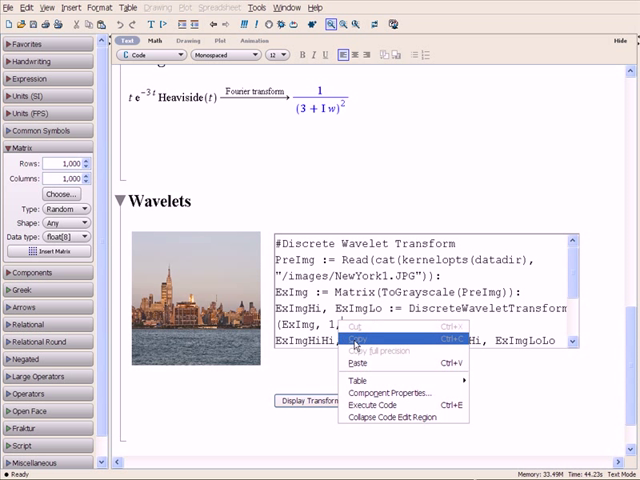
pyautogui.click(388, 416)
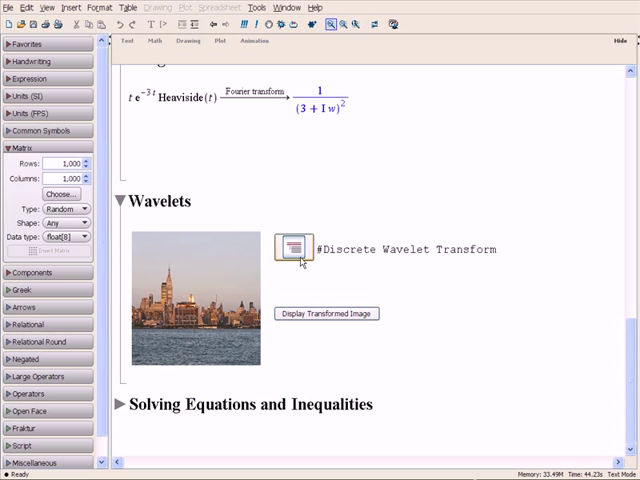
pyautogui.click(328, 312)
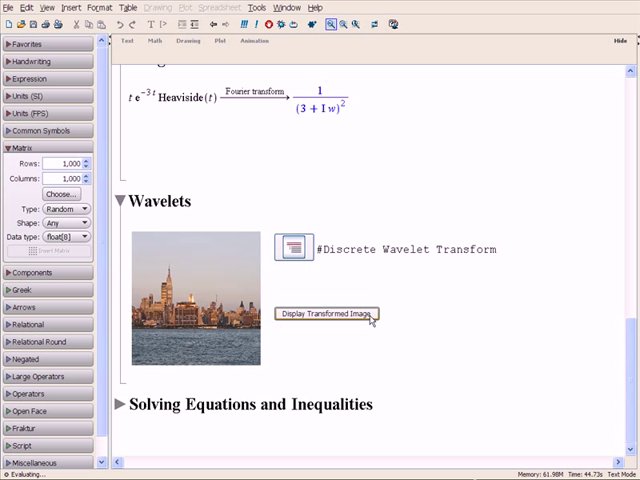
pyautogui.click(328, 314)
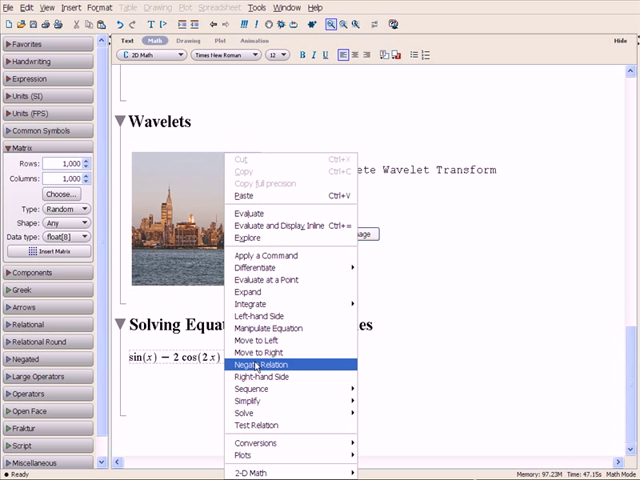
pyautogui.moveTo(244, 412)
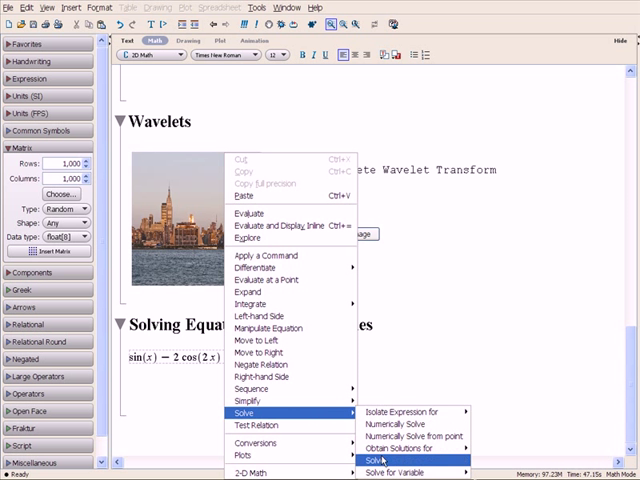
# Step: Solve the trigonometric equation in sin(x) and cos(2x) via the context menu
pyautogui.click(378, 460)
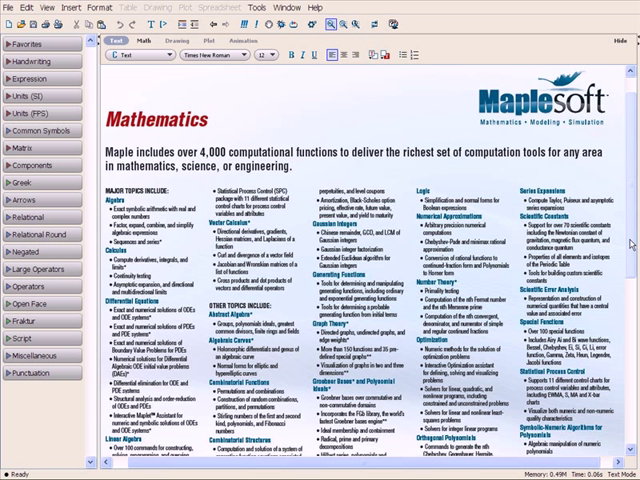
# Step: Scroll down through the Maplesoft Mathematics features page's function categories
pyautogui.scroll(-3)
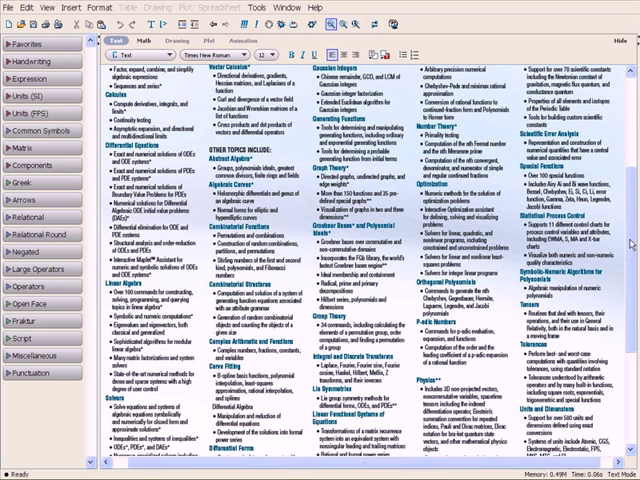
pyautogui.scroll(-3)
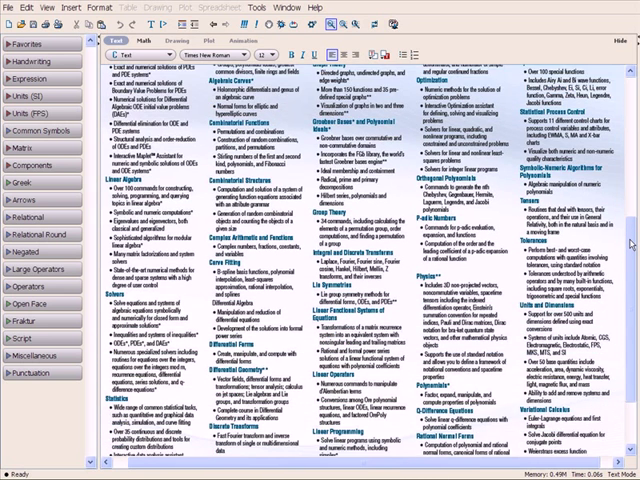